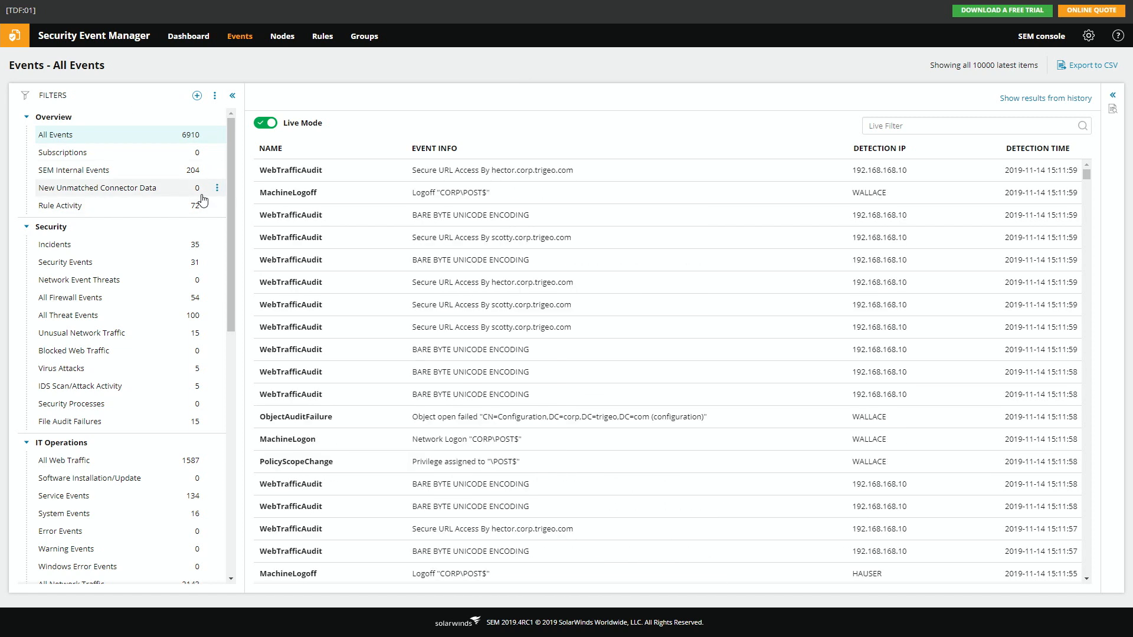
Step: Scroll the Filters panel down to the Authentication, Endpoint Monitoring and Compliance categories
{"action": "scroll", "scroll_direction": "down", "scroll_amount": 3}
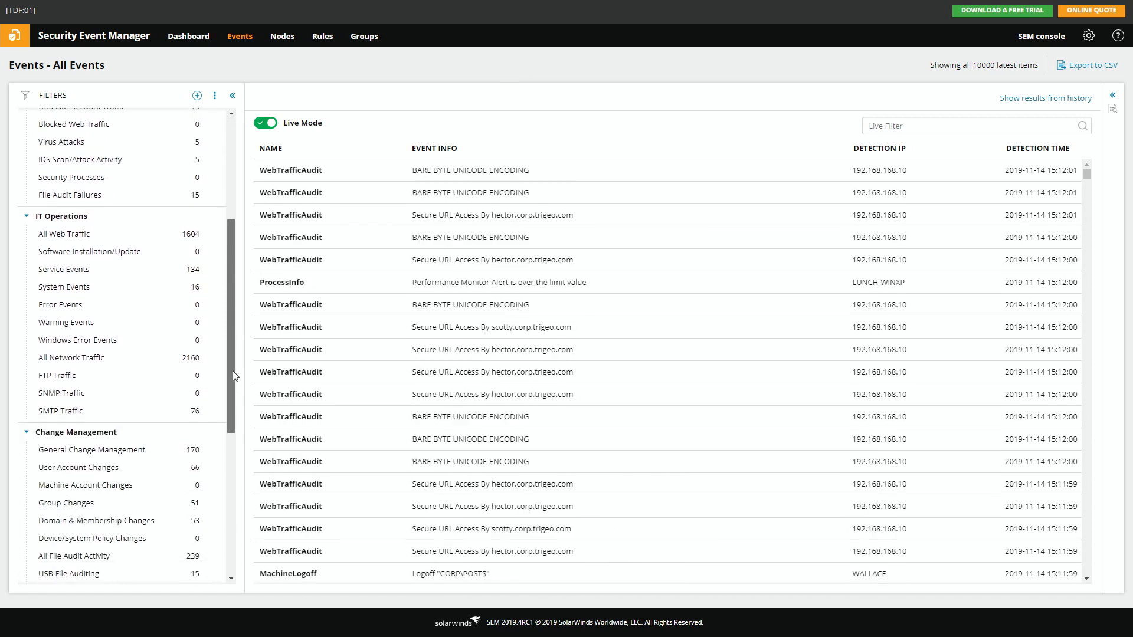
{"action": "scroll", "scroll_direction": "down", "scroll_amount": 3}
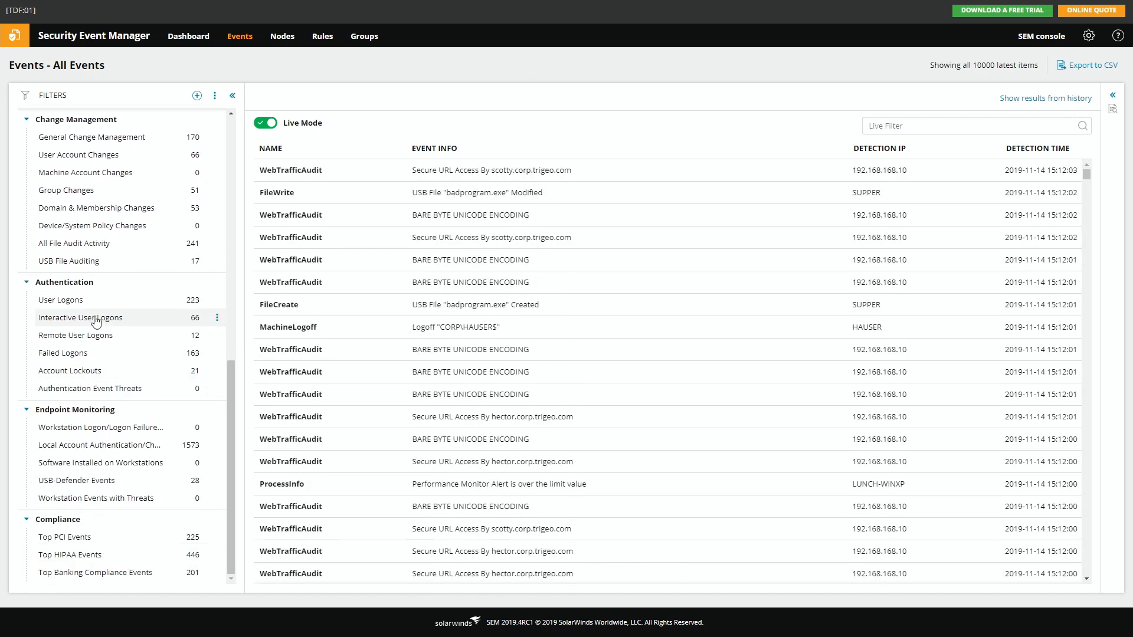
Step: Filter the live event list to User Logons under Authentication
{"action": "left_click", "coordinate": [60, 299]}
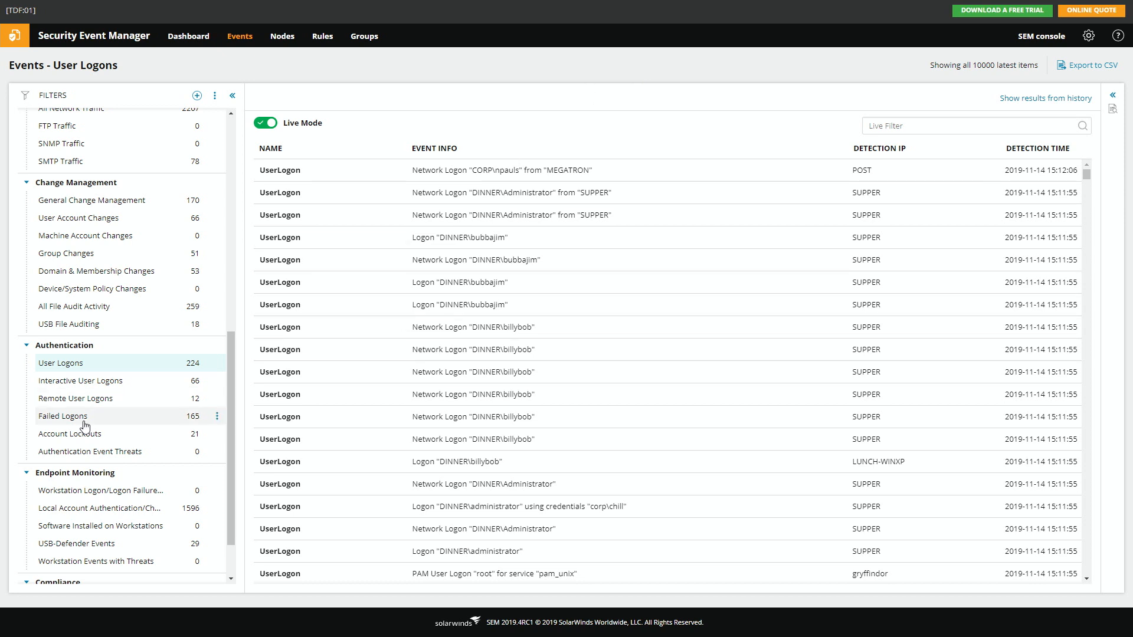
Step: Filter to Failed Logons, review them, then move to the Dashboard view
{"action": "left_click", "coordinate": [63, 415]}
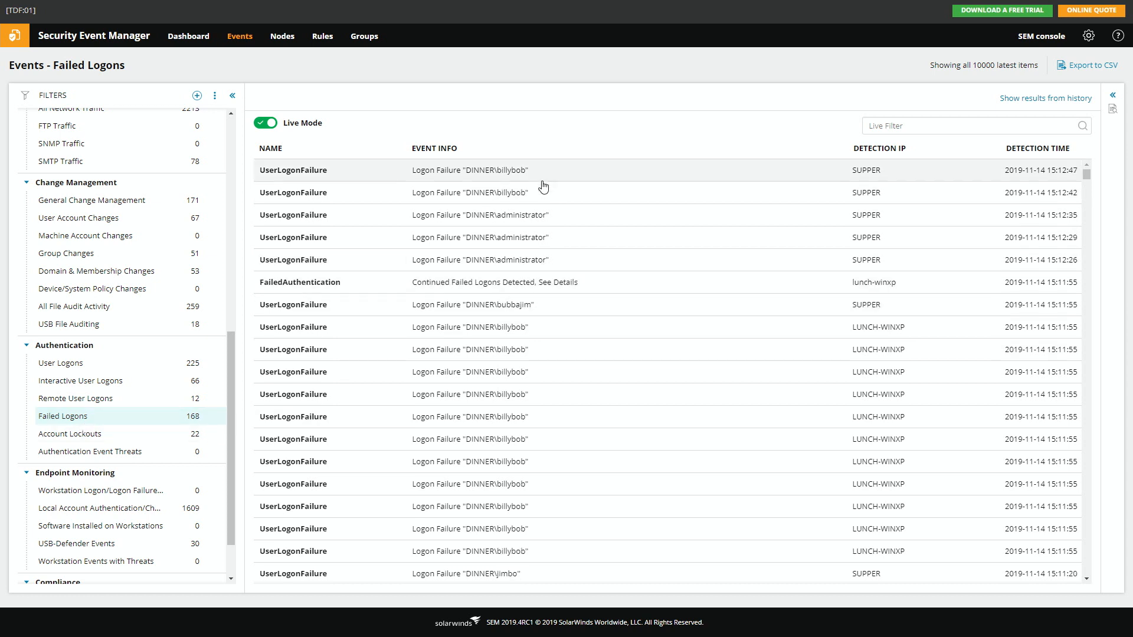
{"action": "left_click", "coordinate": [264, 122]}
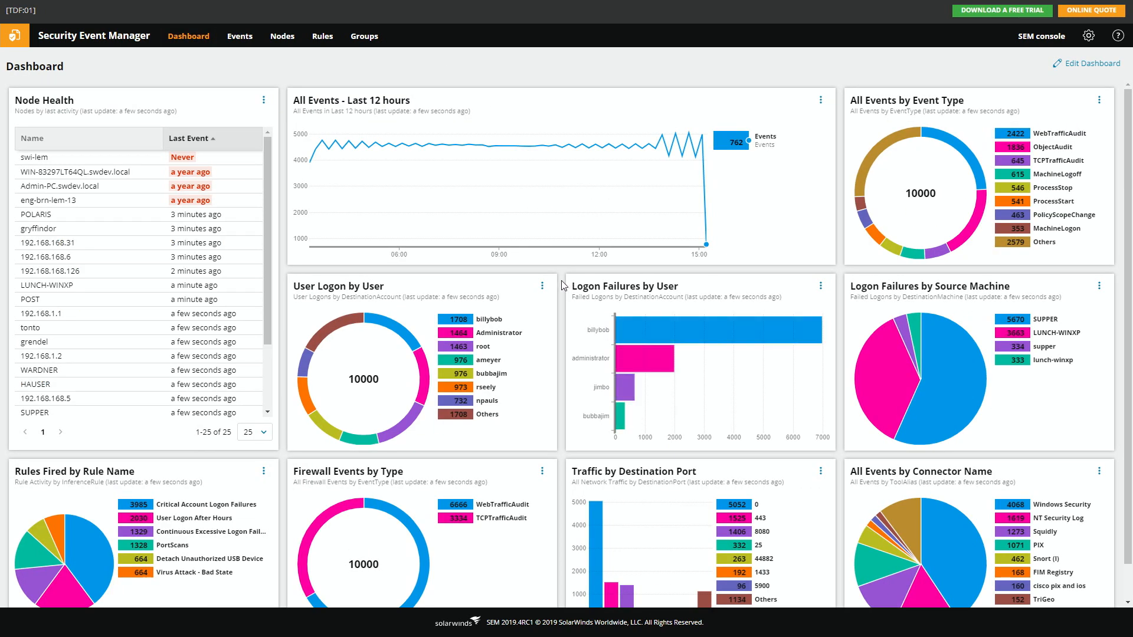
Step: Scroll the dashboard to the logon-failure widgets by user and source machine
{"action": "scroll", "scroll_direction": "down", "scroll_amount": 3}
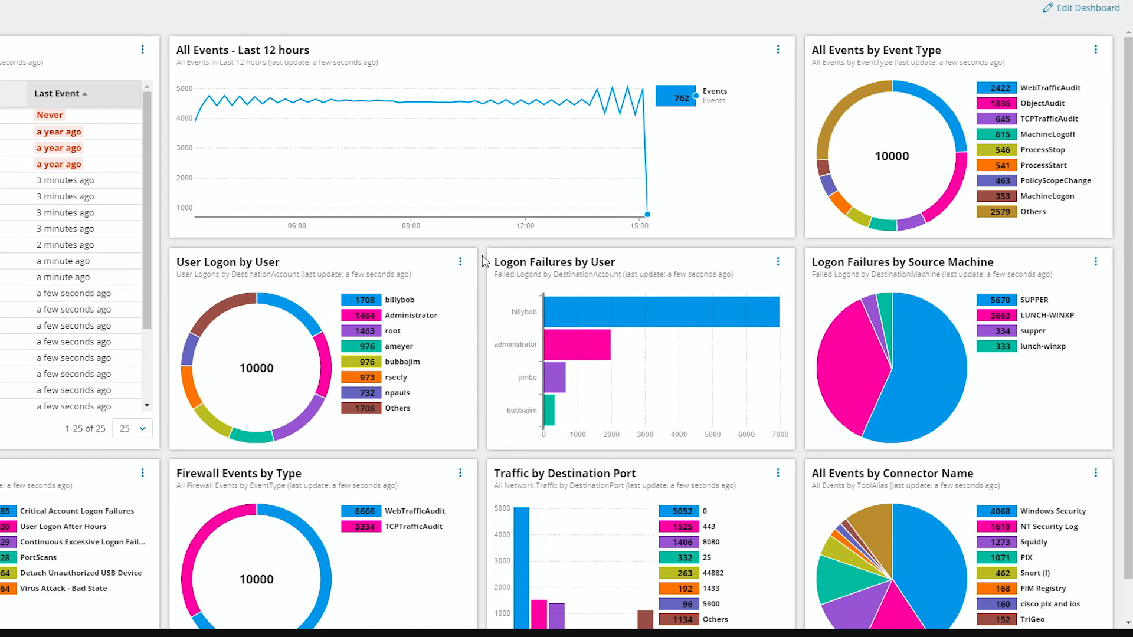